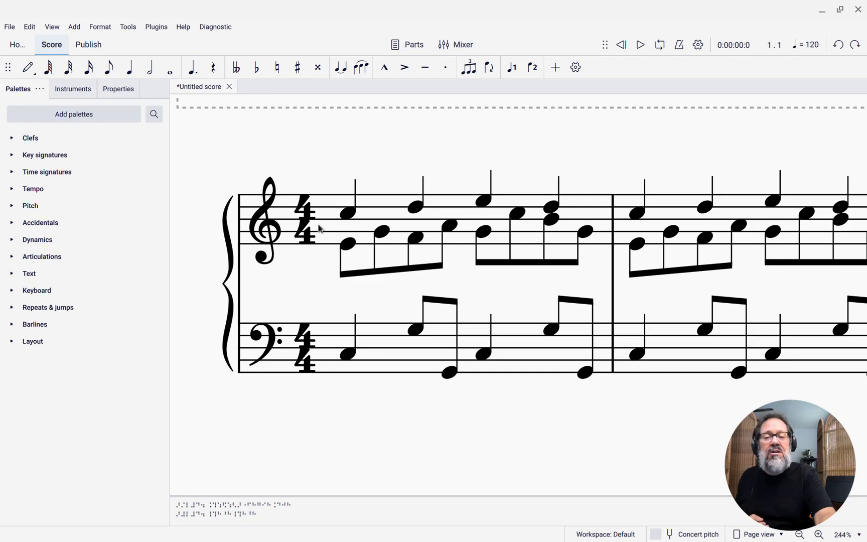
- Place an mp dynamic on the first note of measure 1, between the staves
click(308, 215)
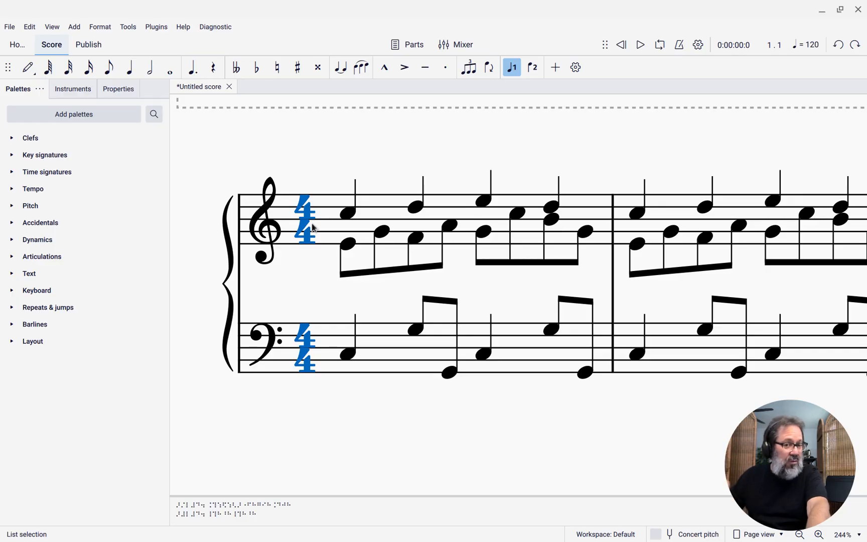
click(640, 44)
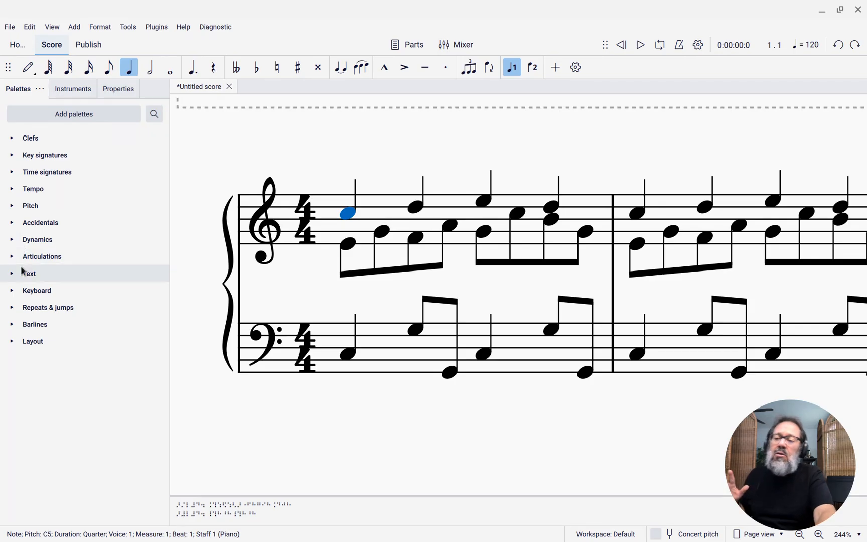
click(37, 240)
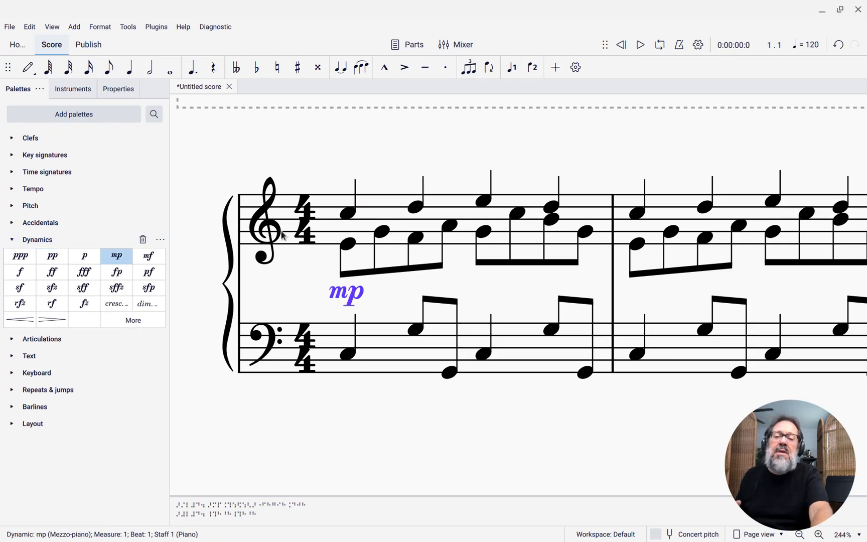
click(307, 221)
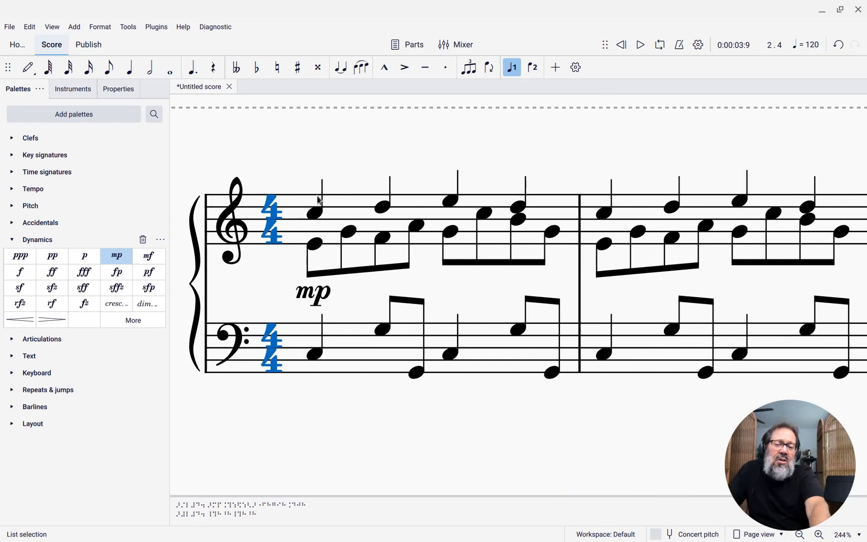
mouse_move(317, 225)
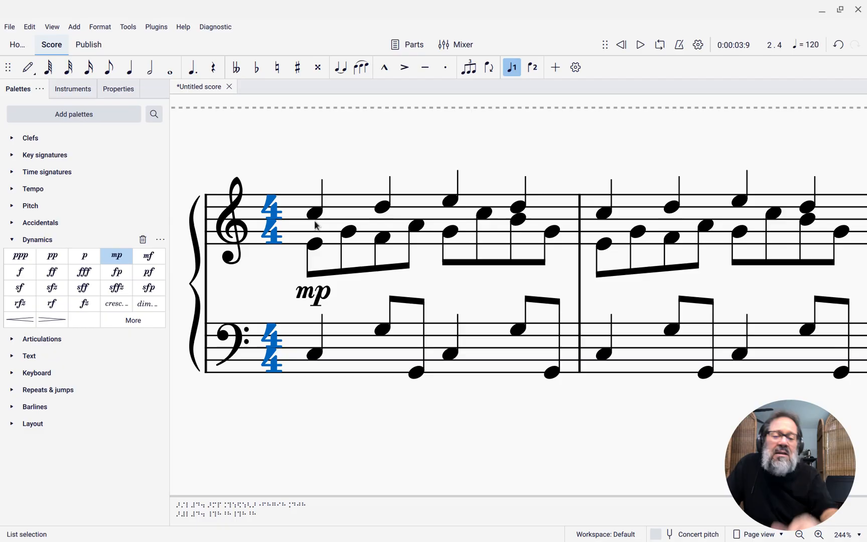
- Restrict the mp dynamic's voice assignment to voice 2 in Properties
click(312, 291)
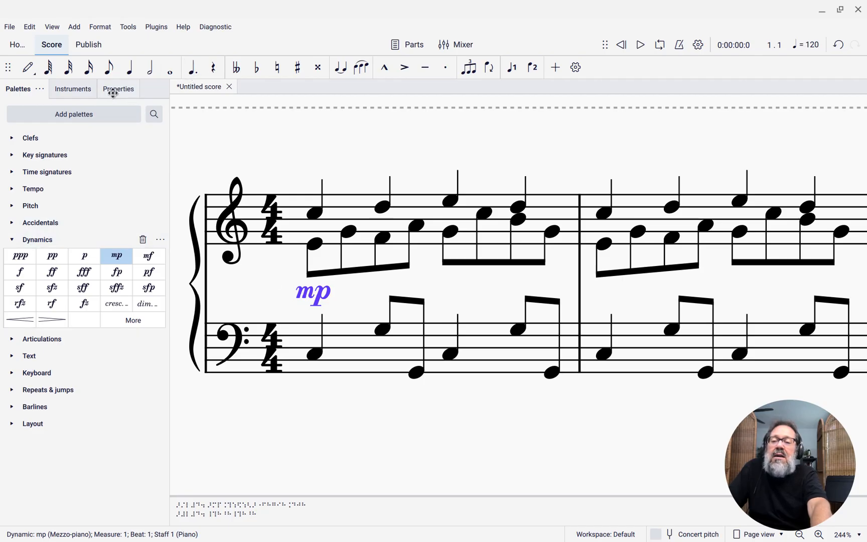
click(117, 88)
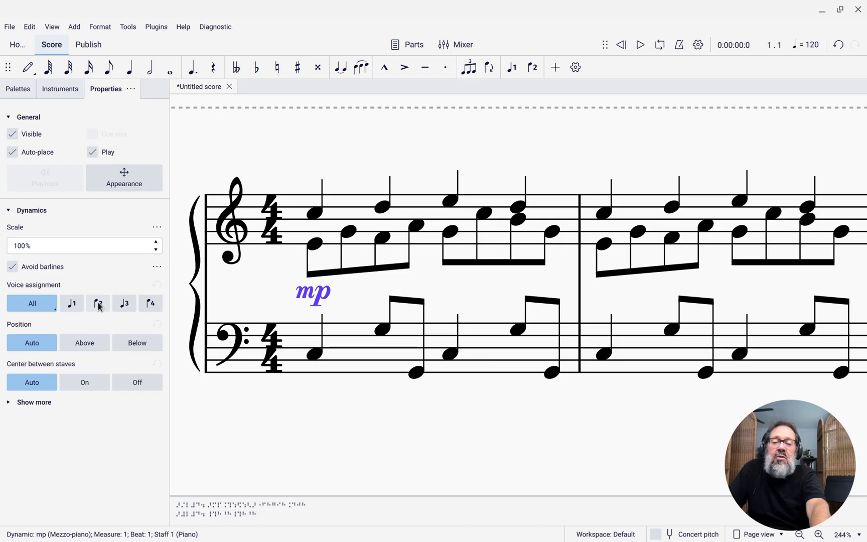
click(97, 303)
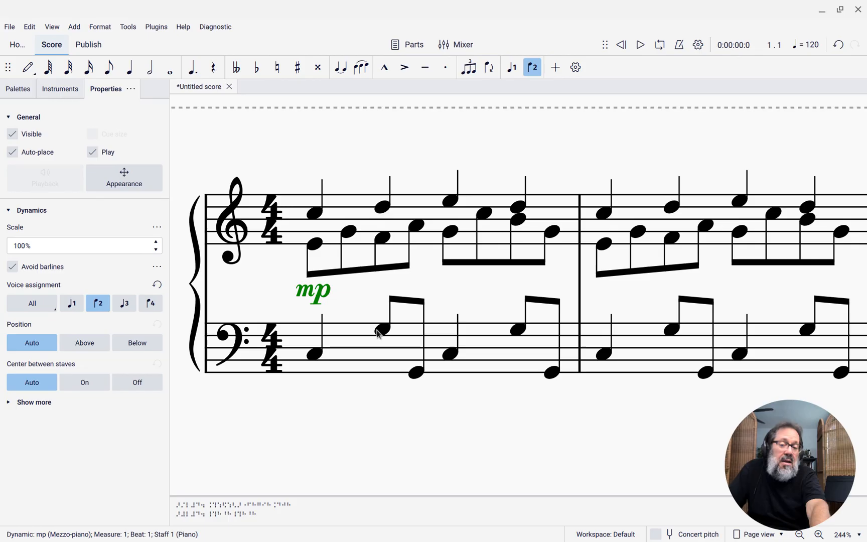
mouse_move(308, 231)
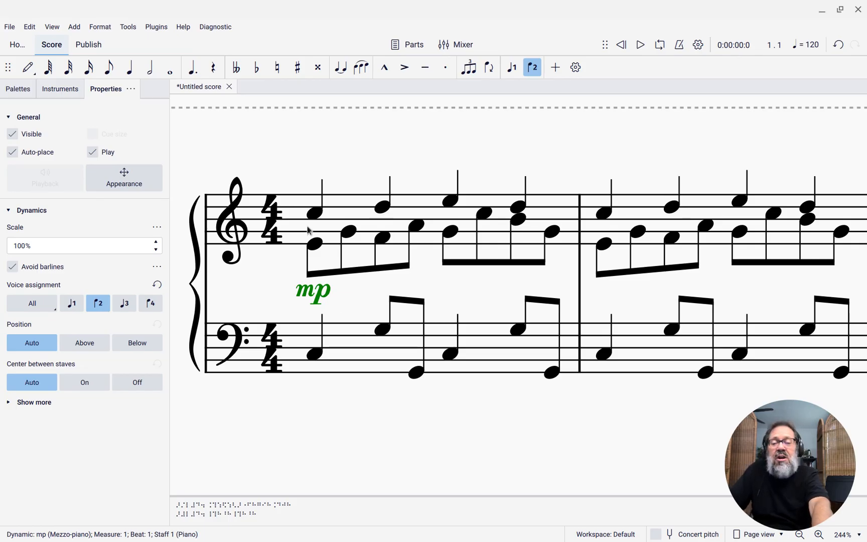
mouse_move(271, 233)
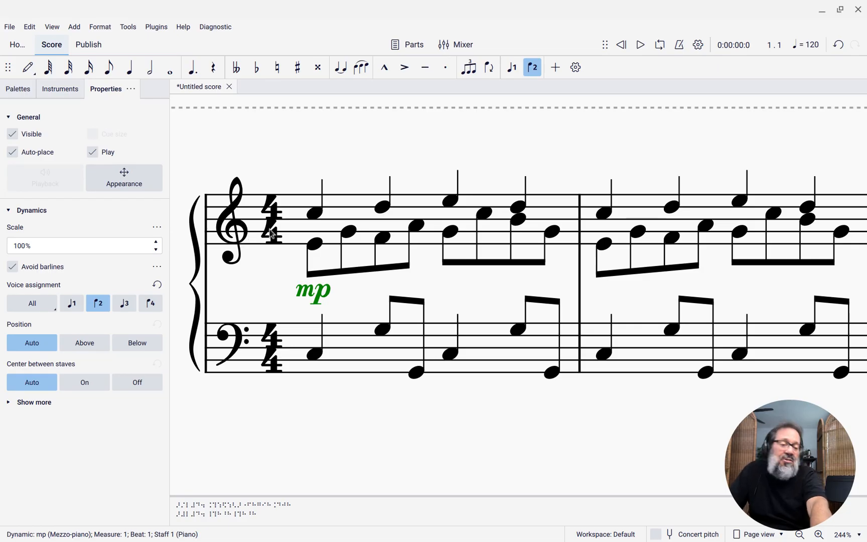
mouse_move(319, 223)
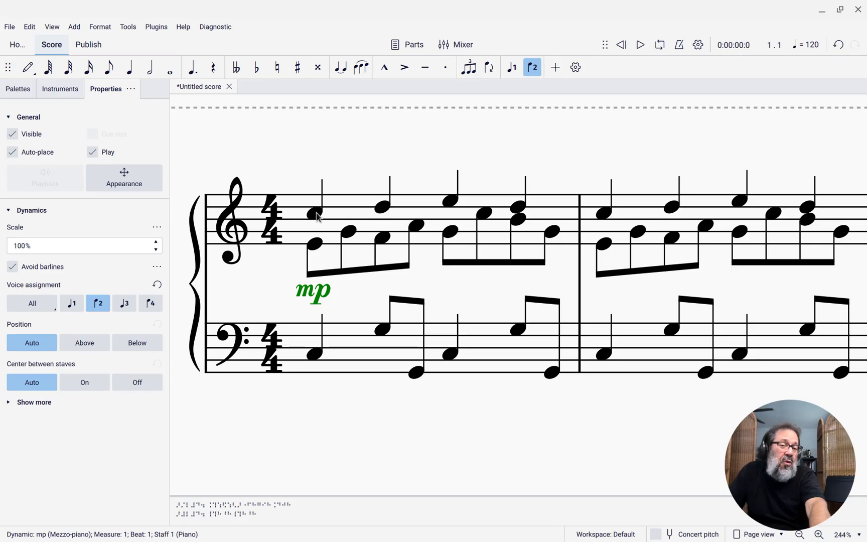
- Add an mf above the treble staff on beat 1 and assign it to voice 1 only
click(313, 213)
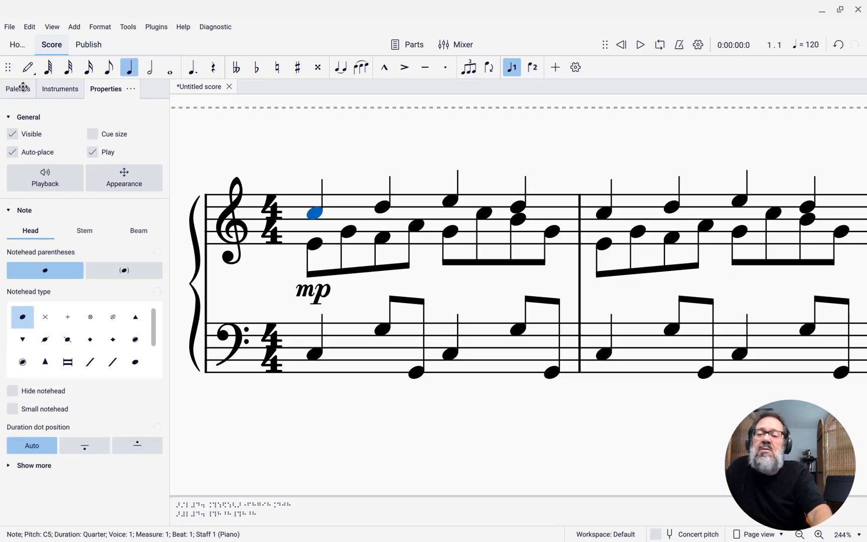
click(18, 88)
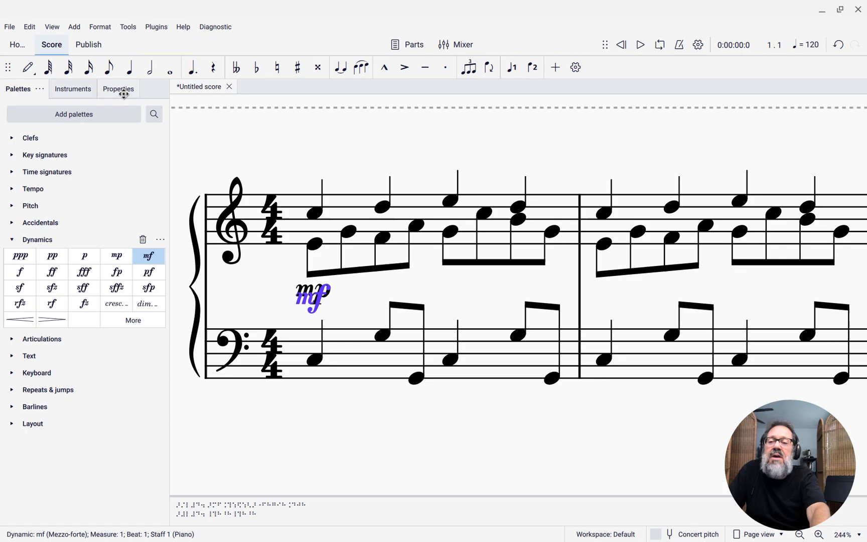
click(117, 88)
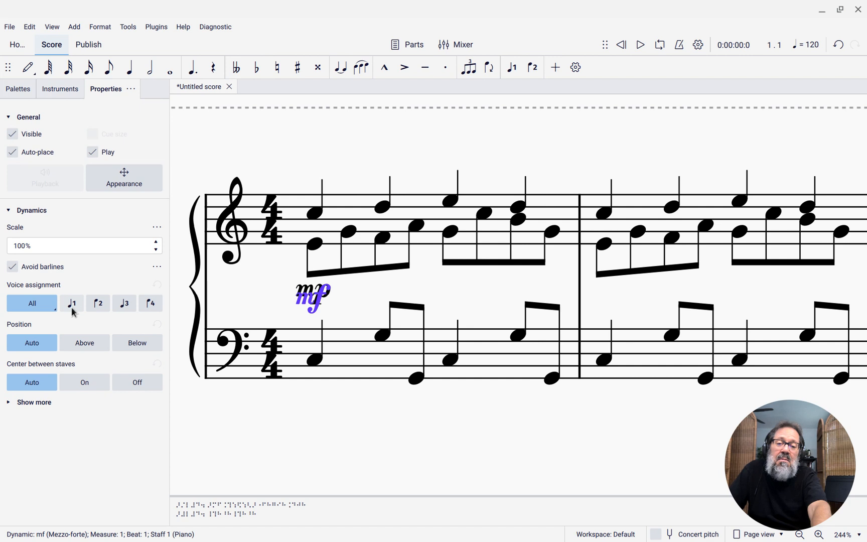
click(72, 303)
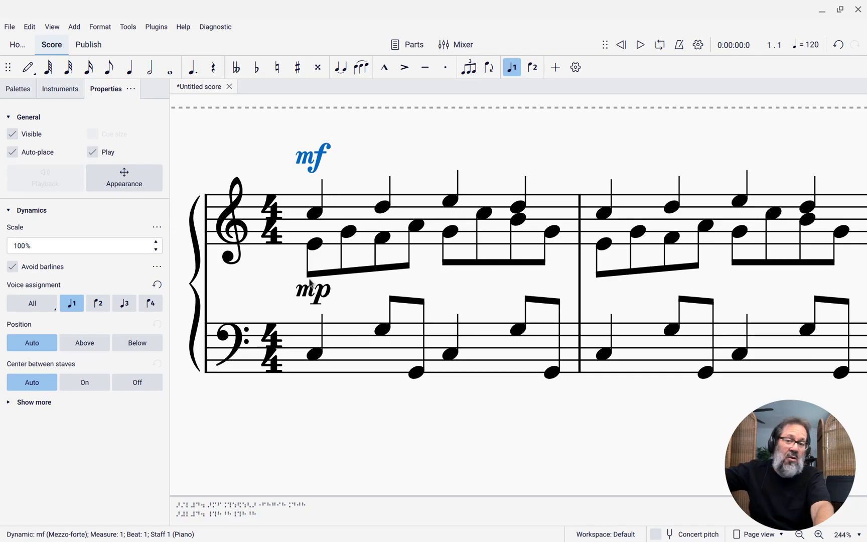
mouse_move(311, 290)
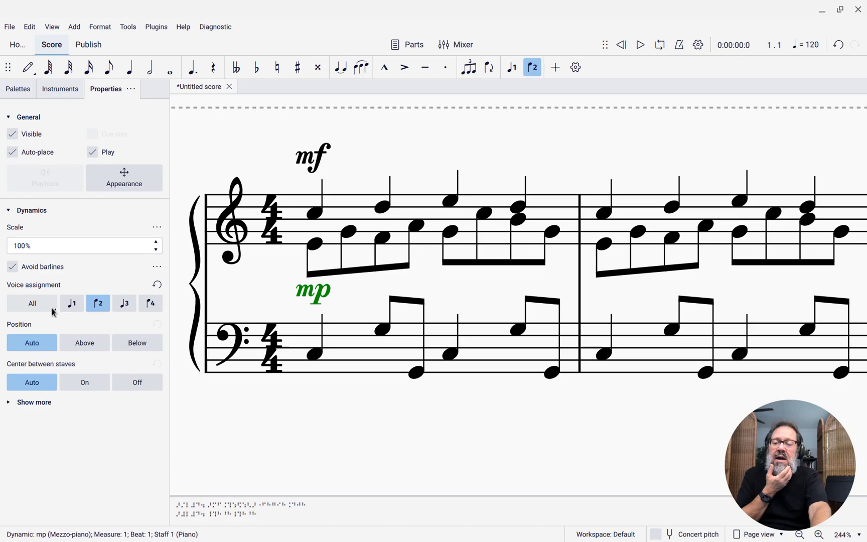
- Set the mp's voice assignment to 'All voices on this staff only'
click(31, 303)
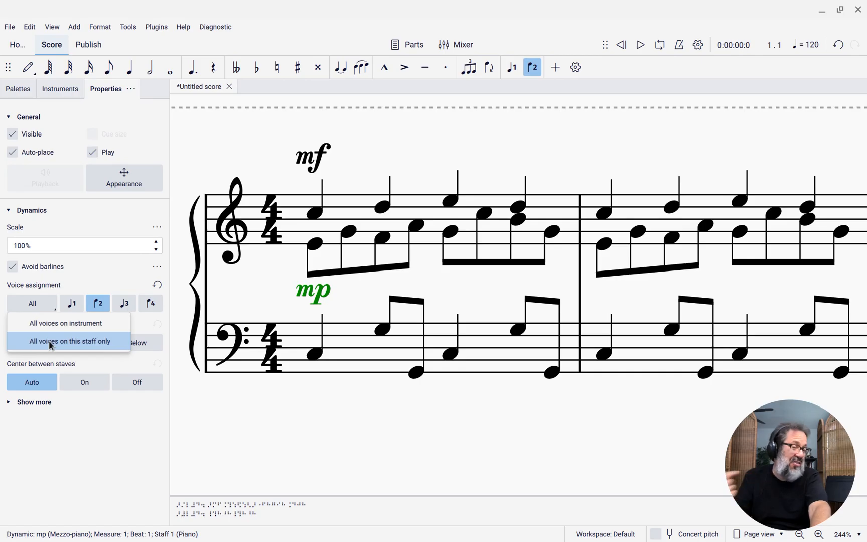
mouse_move(370, 364)
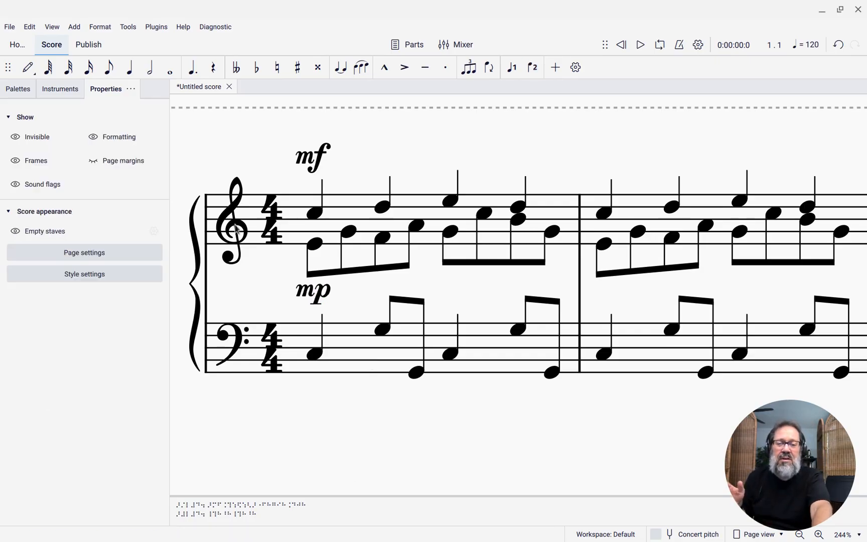
click(233, 227)
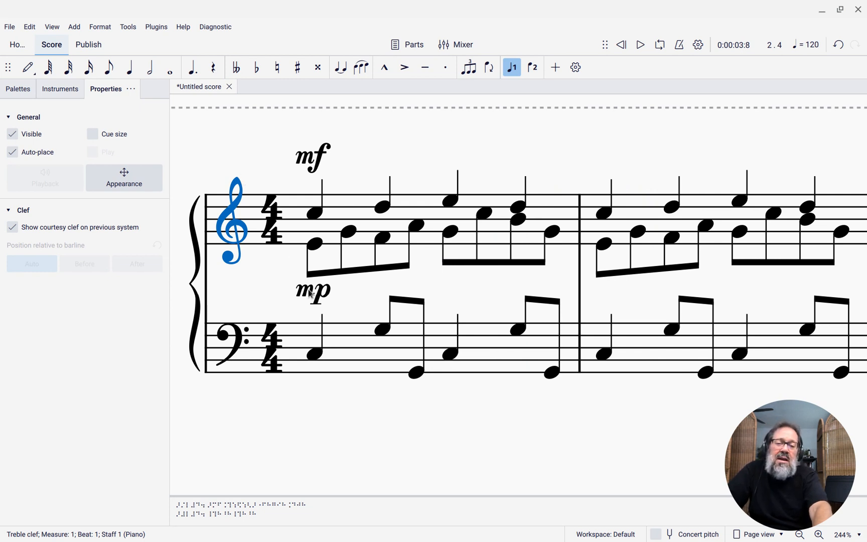
- Change the voice-2 mp under the treble staff to pp and play back to listen
click(312, 292)
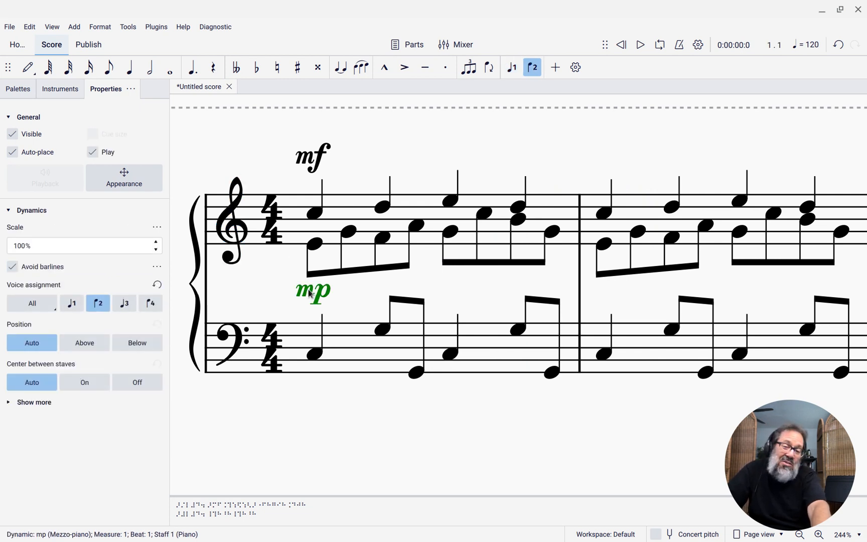
click(18, 89)
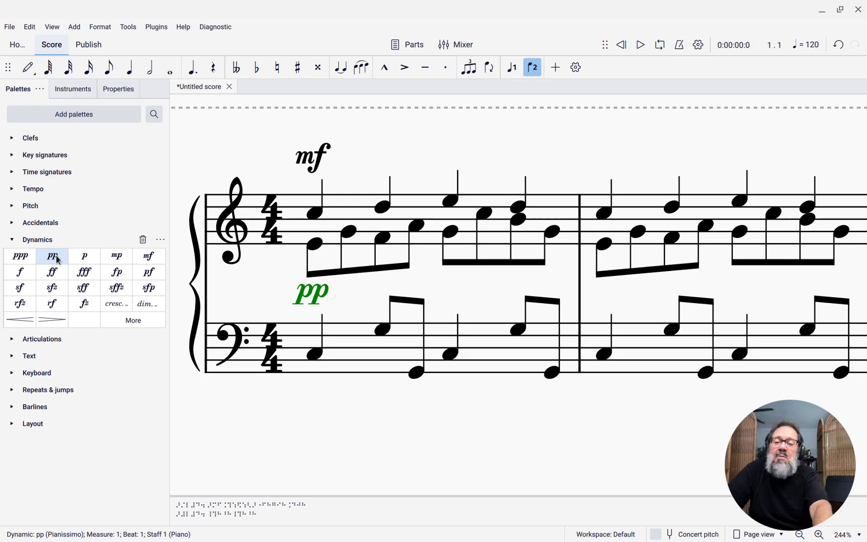
click(235, 227)
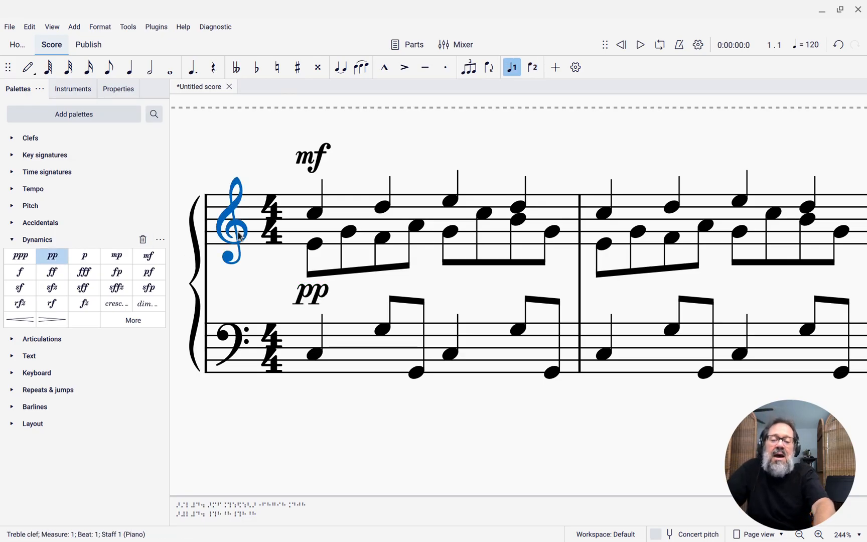
click(641, 46)
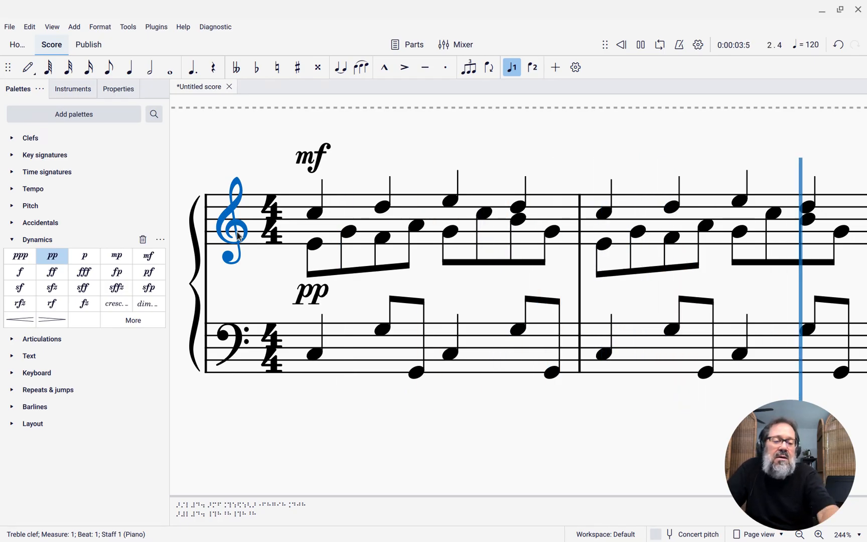
click(641, 45)
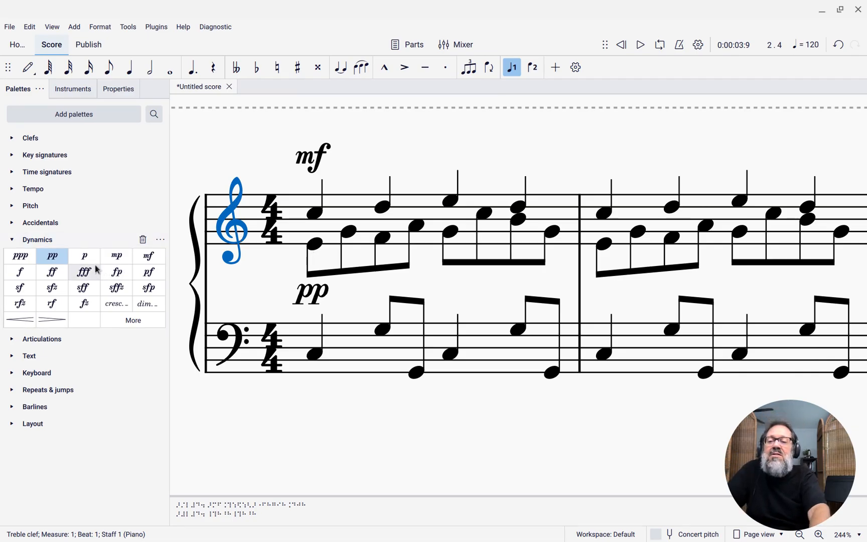
- Change that pp to p and play back the score again to check the balance
click(84, 255)
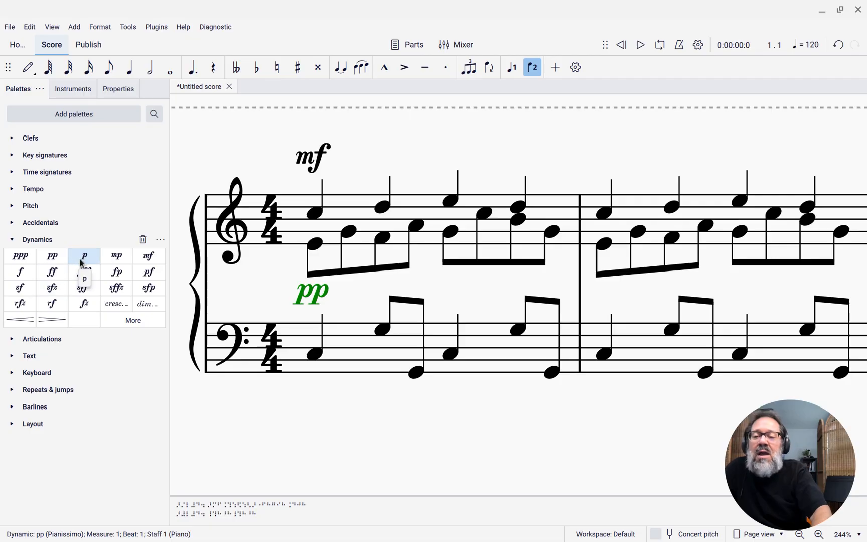
click(84, 256)
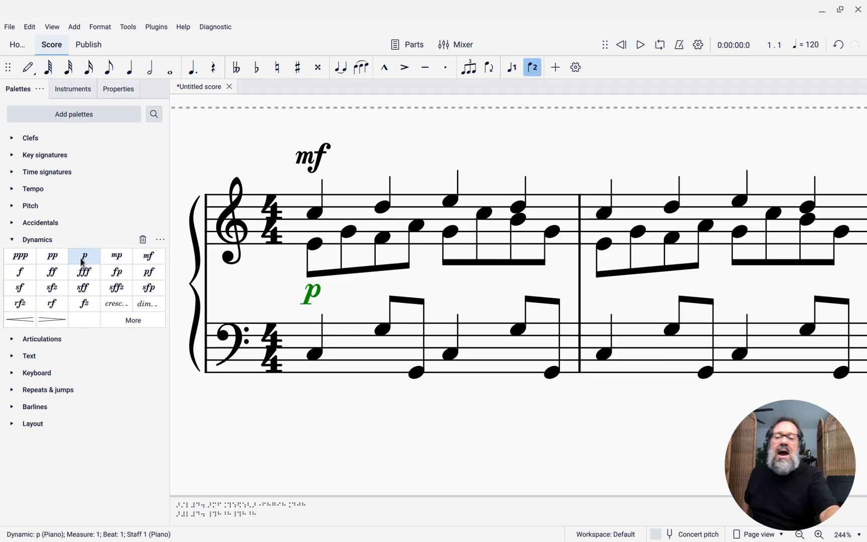
click(234, 227)
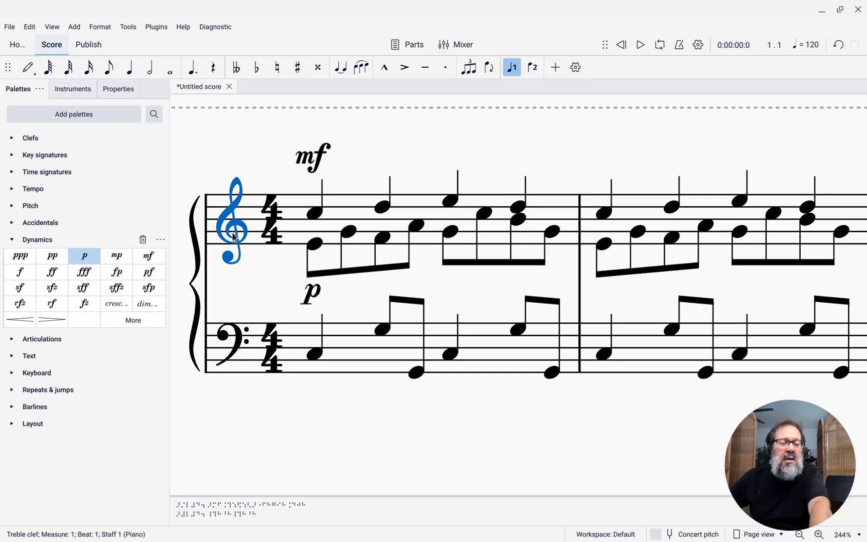
click(641, 46)
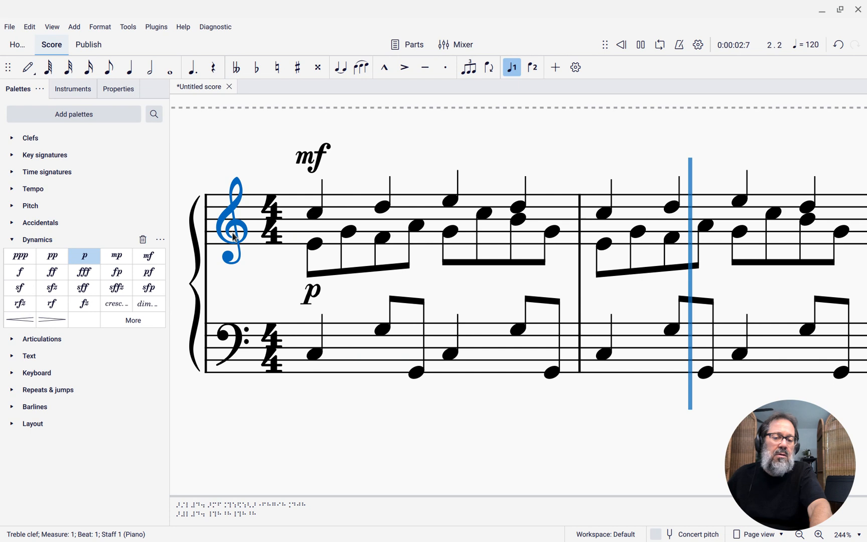
click(640, 45)
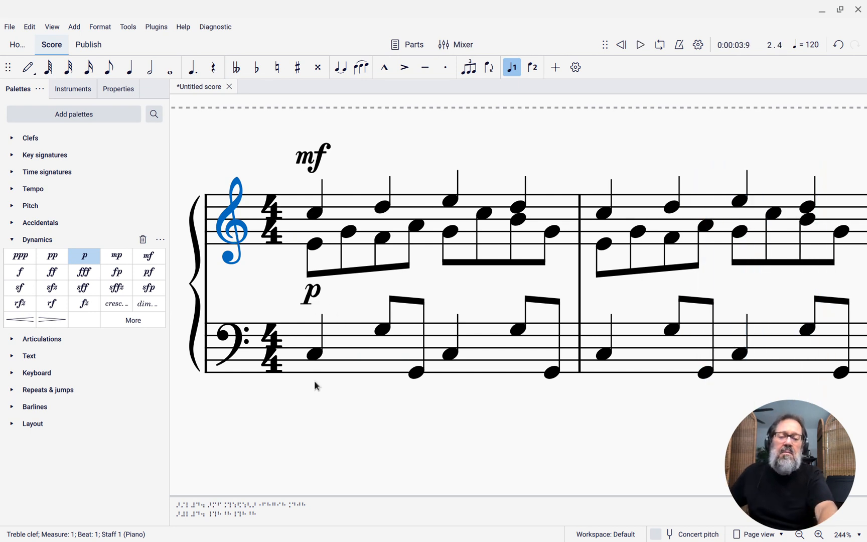
- Add an mp below the bass staff set to 'All voices on this staff only'
click(314, 354)
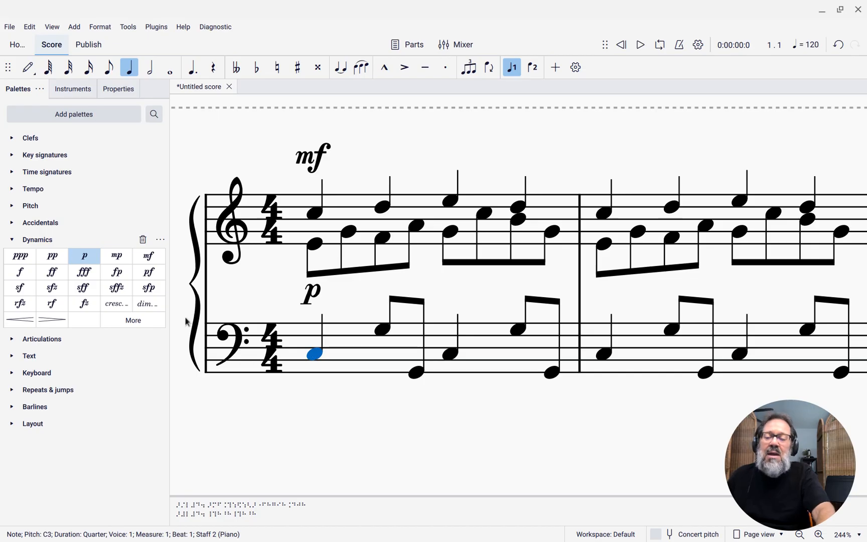
mouse_move(116, 256)
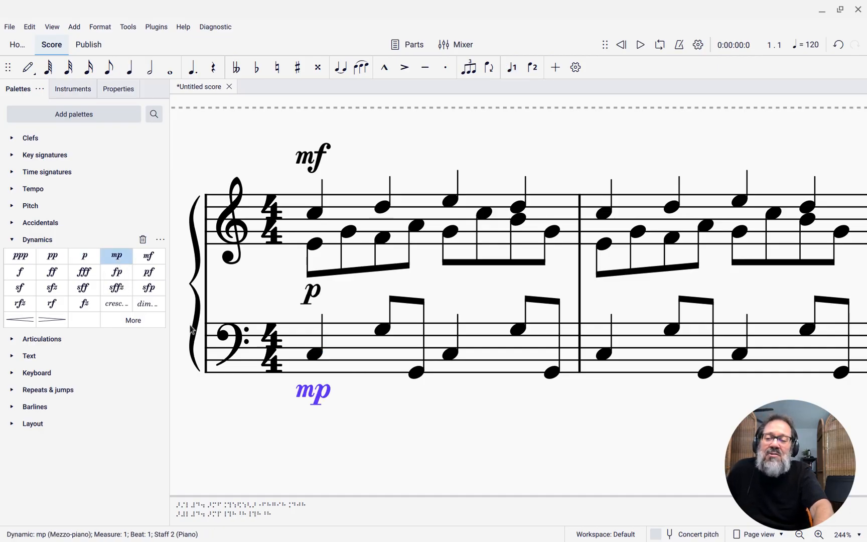
click(118, 88)
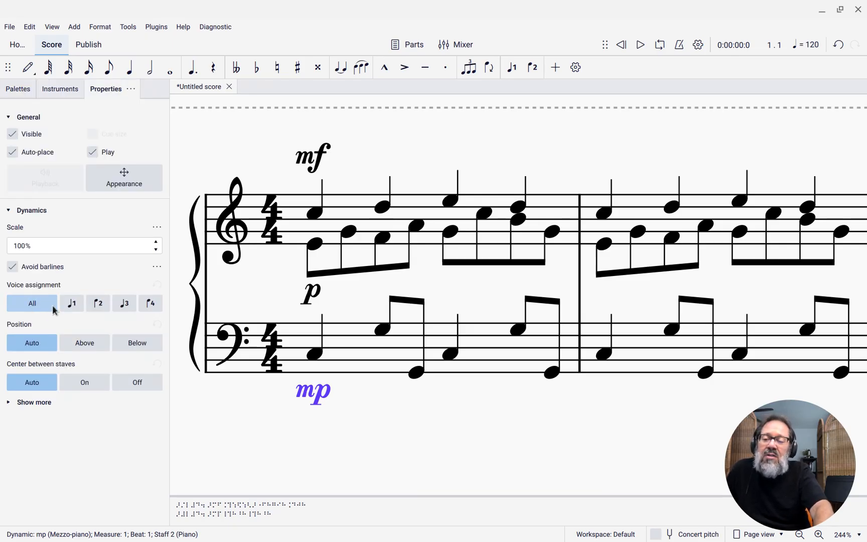
click(31, 303)
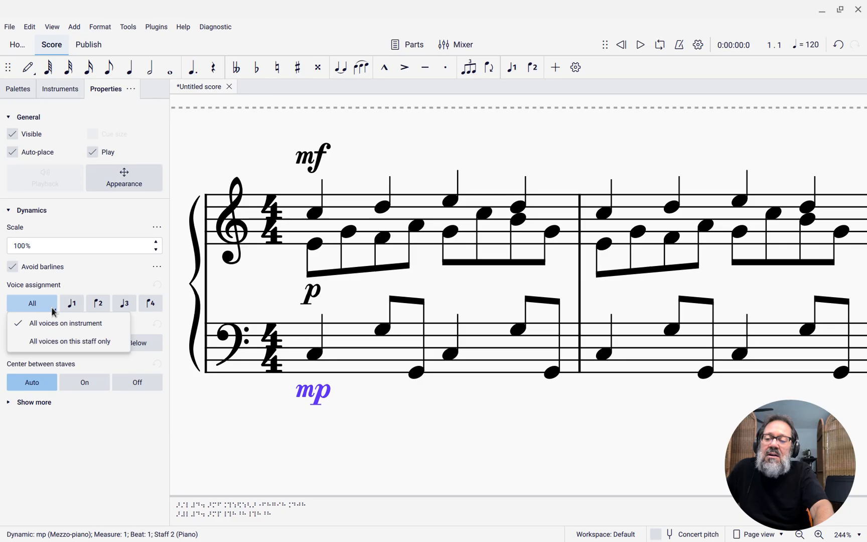
mouse_move(61, 324)
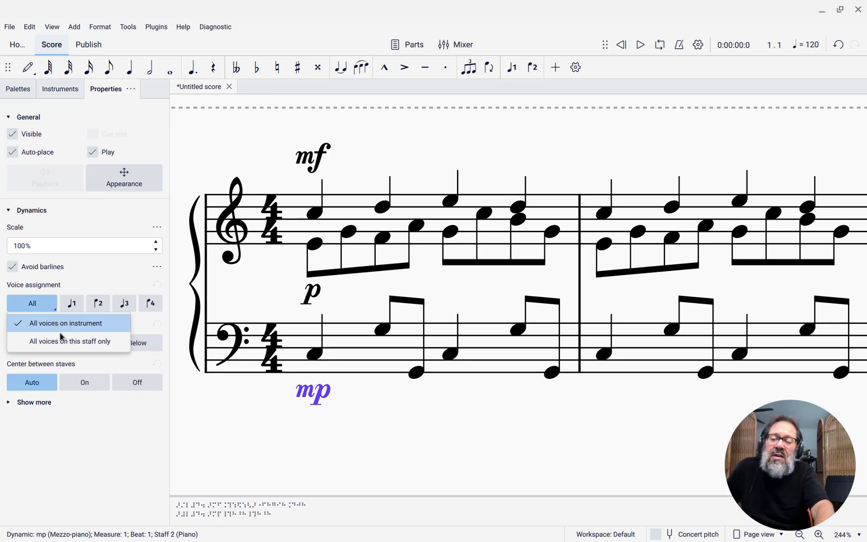
mouse_move(68, 341)
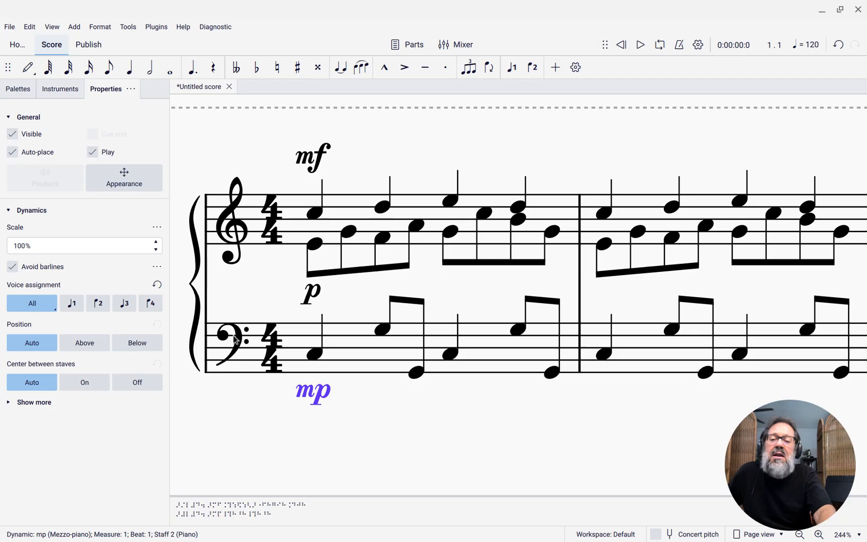
click(232, 342)
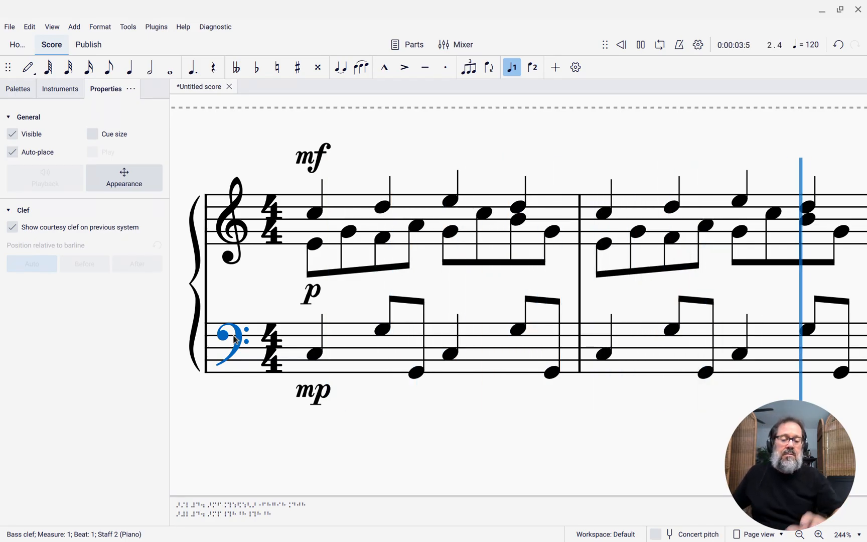
click(641, 46)
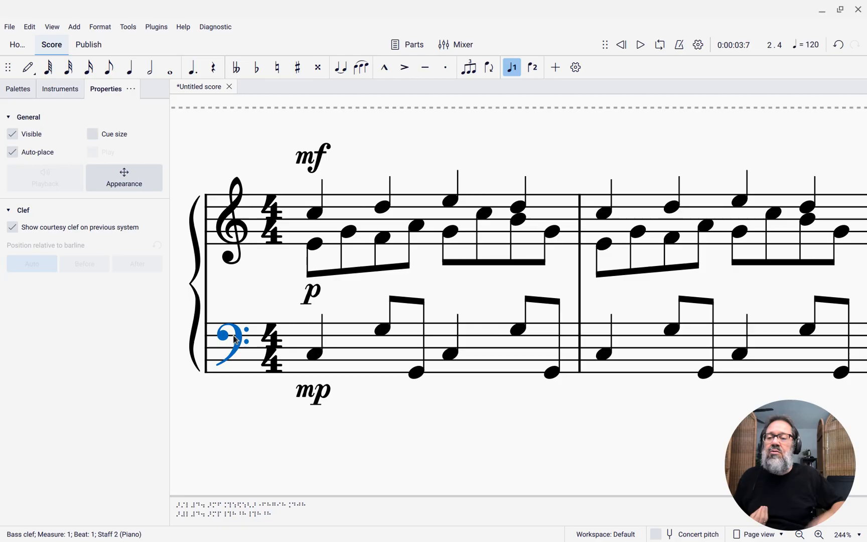
click(311, 157)
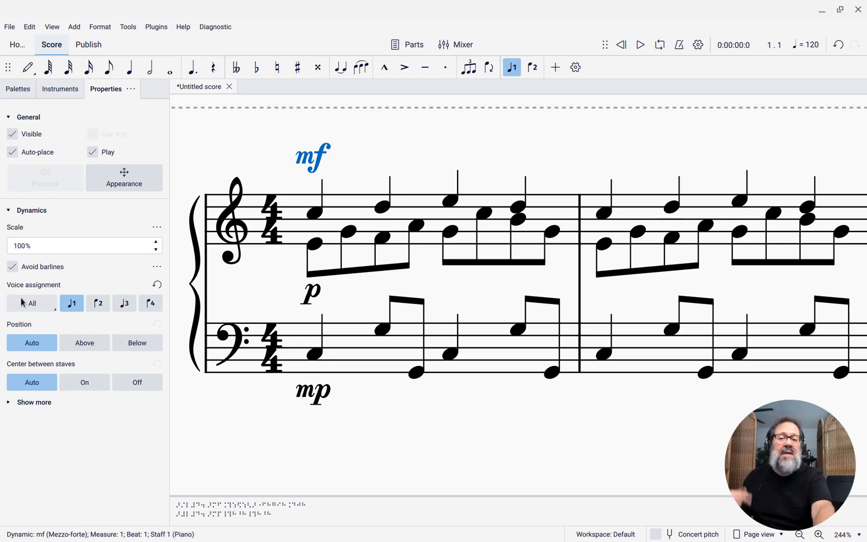
click(311, 292)
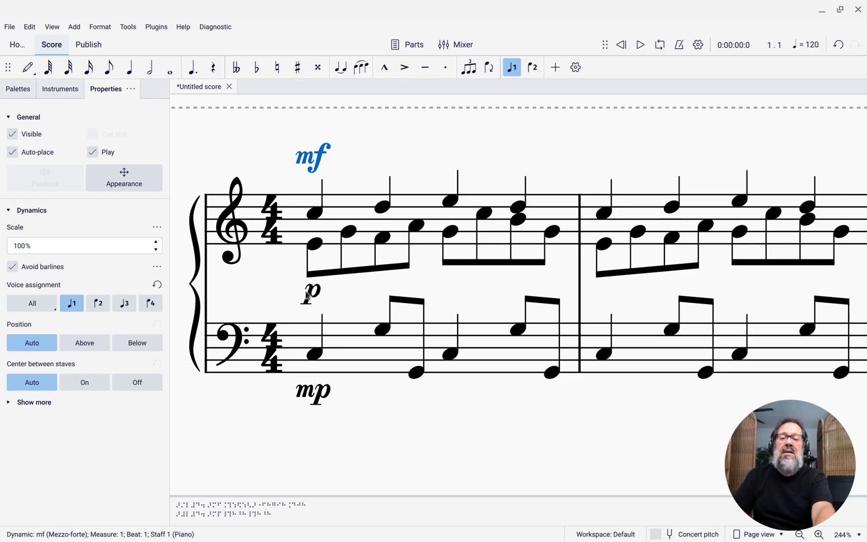